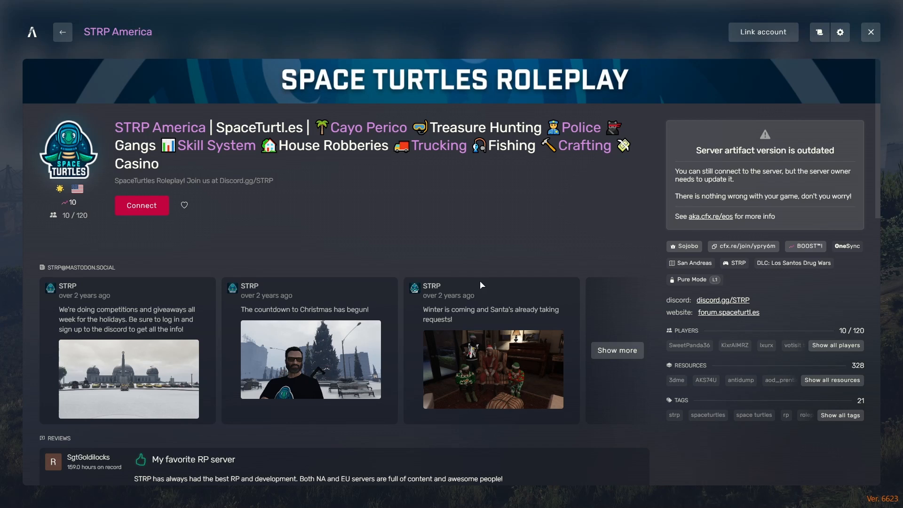
Step: Open the STRP Europe server status listing from the web search results
{"action": "left_click", "coordinate": [62, 31]}
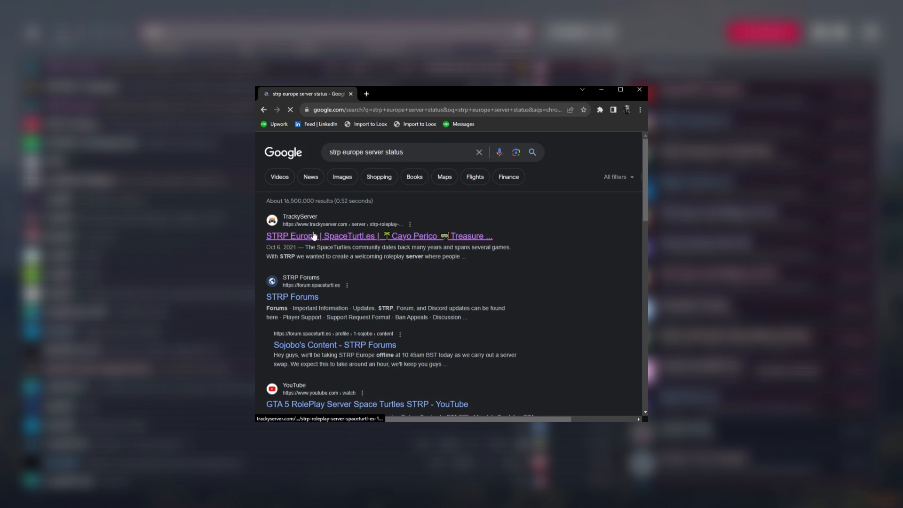
{"action": "left_click", "coordinate": [322, 236]}
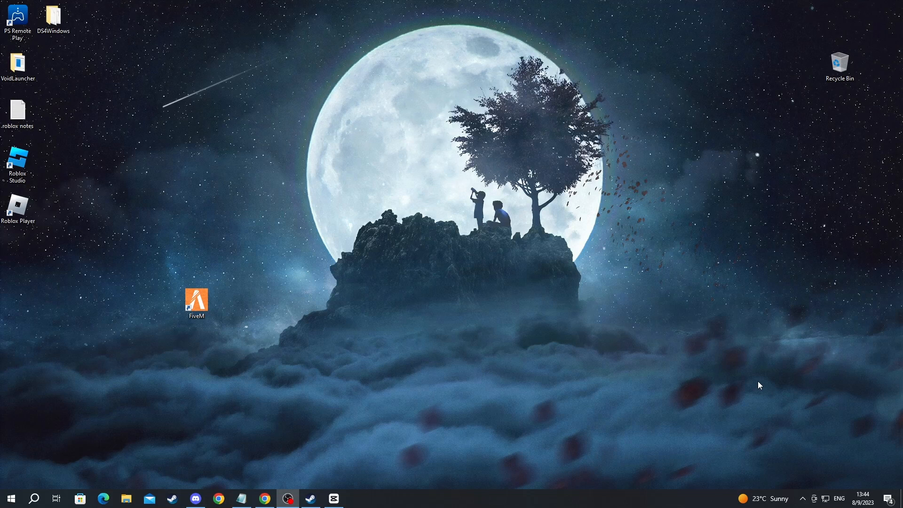
{"action": "mouse_move", "coordinate": [624, 390]}
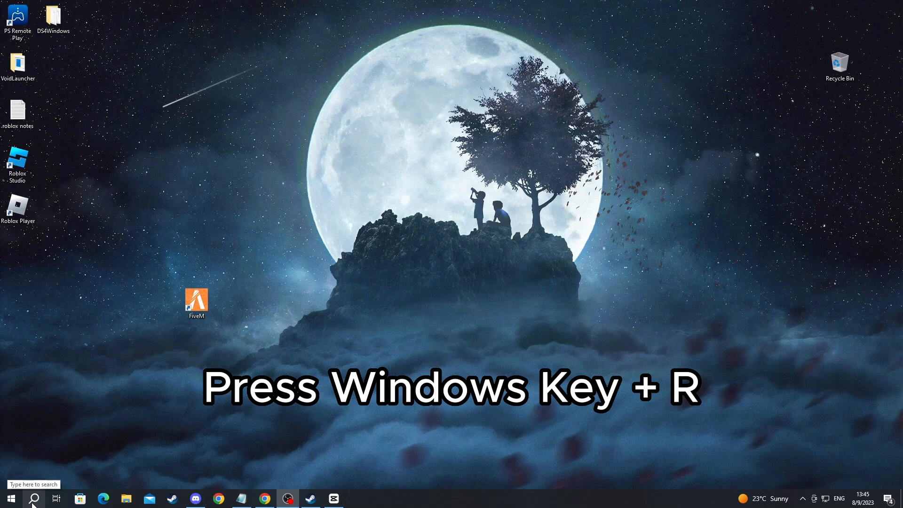
Step: Start a taskbar search for the %appdata% folder
{"action": "left_click", "coordinate": [34, 499]}
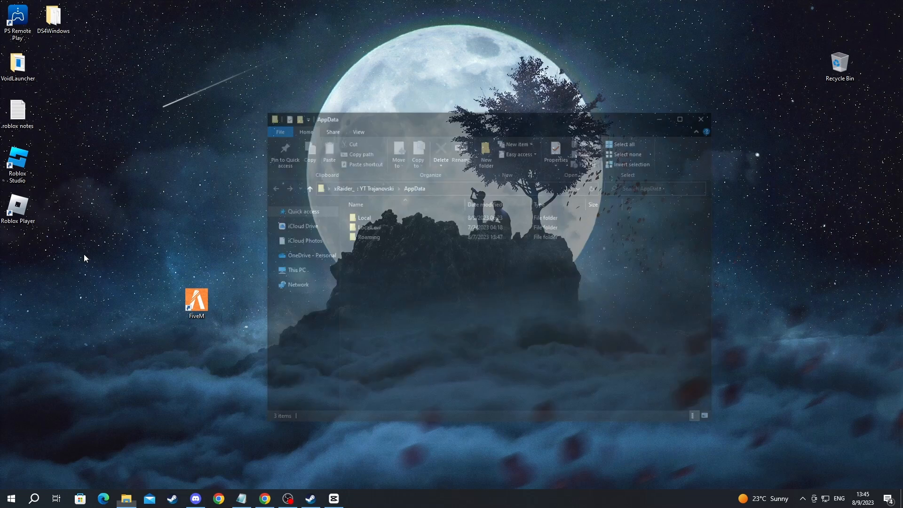
Step: Open Local then FiveM, and check the desktop FiveM shortcut's Properties target
{"action": "double_click", "coordinate": [364, 218]}
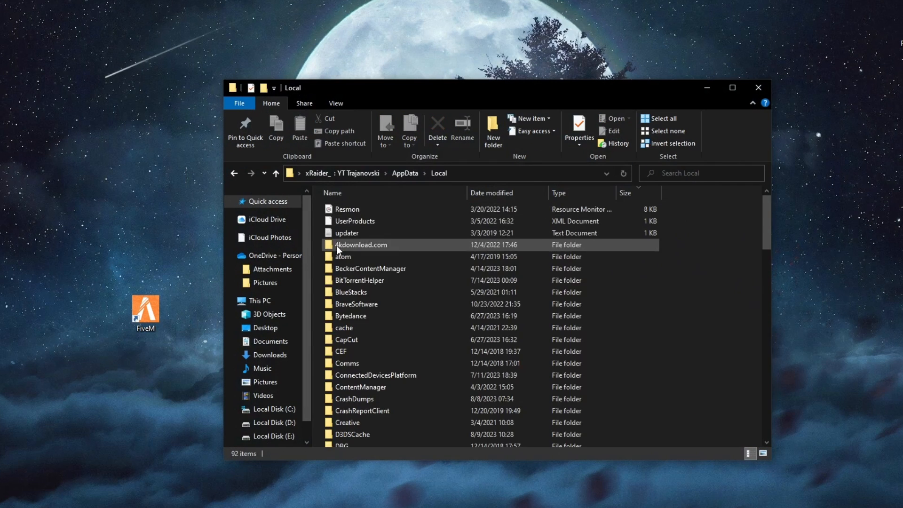
{"action": "scroll", "scroll_direction": "down", "scroll_amount": 3}
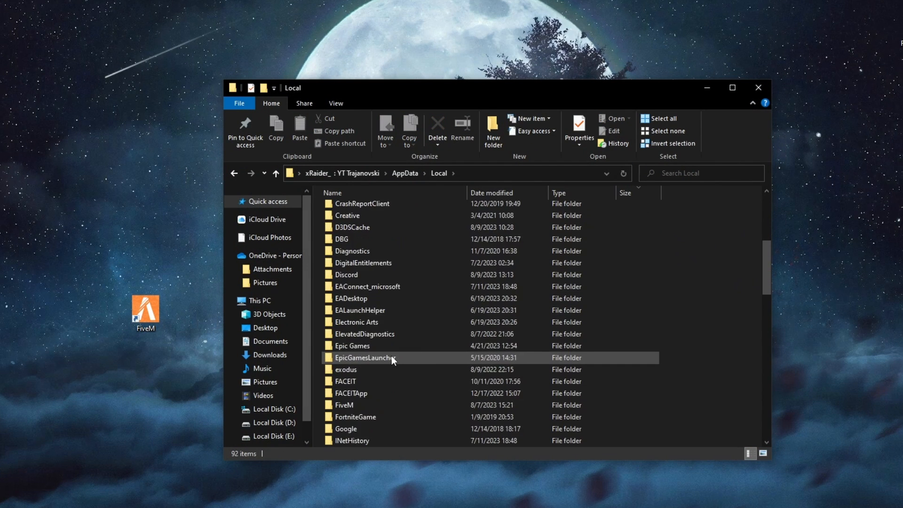
{"action": "double_click", "coordinate": [343, 405]}
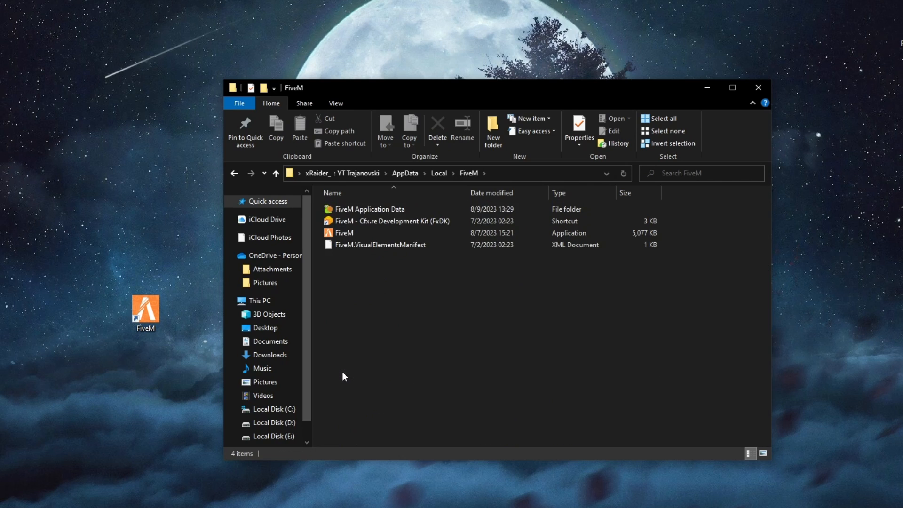
{"action": "mouse_move", "coordinate": [342, 342]}
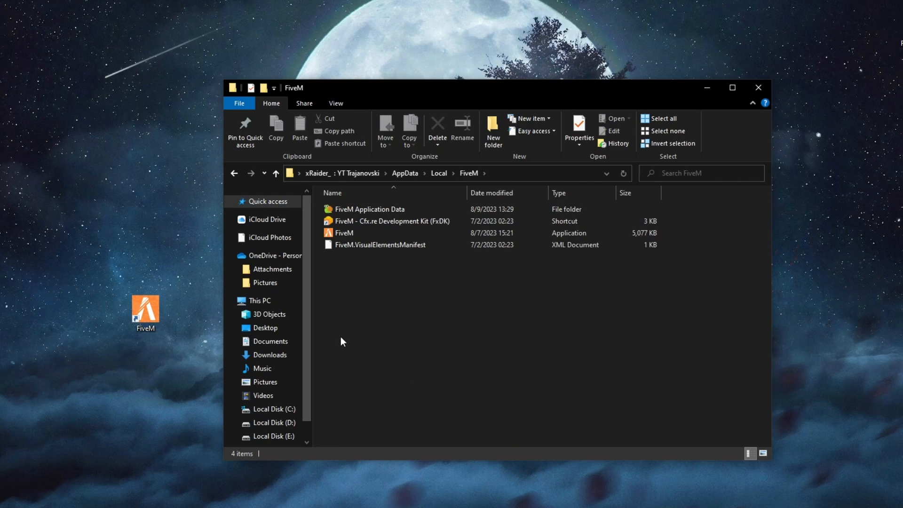
{"action": "left_click", "coordinate": [145, 314]}
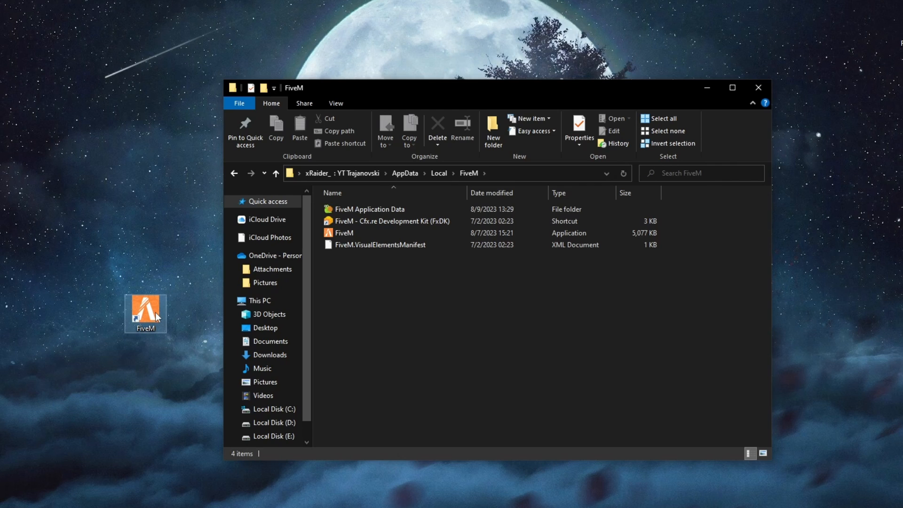
{"action": "mouse_move", "coordinate": [141, 316]}
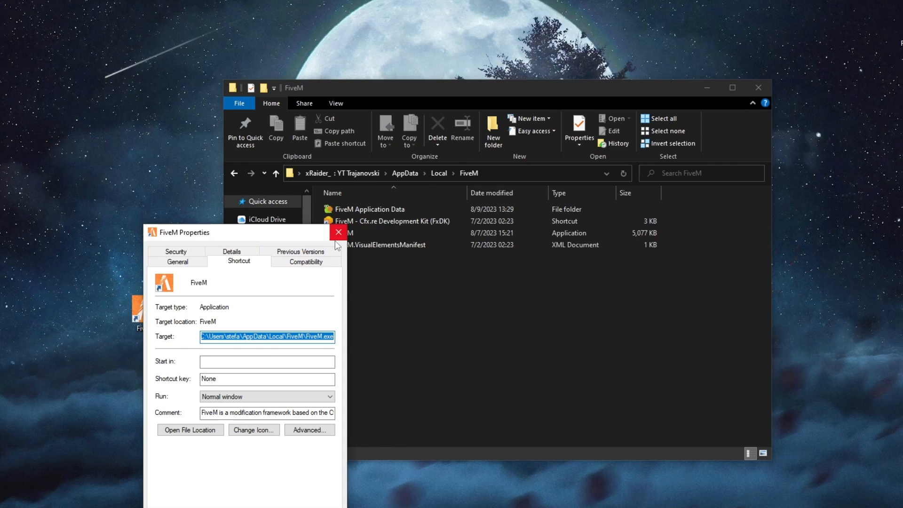
{"action": "left_click", "coordinate": [338, 232]}
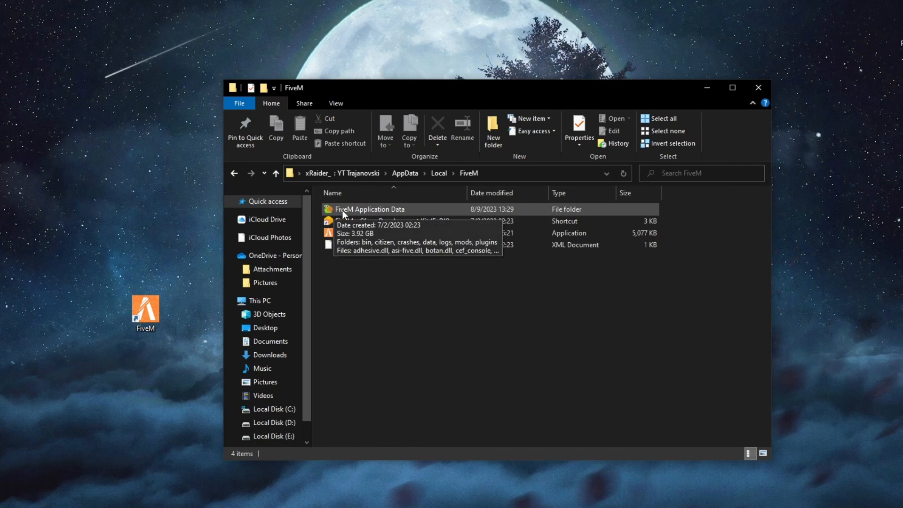
Step: Delete everything inside FiveM Application Data > data > cache
{"action": "double_click", "coordinate": [370, 209]}
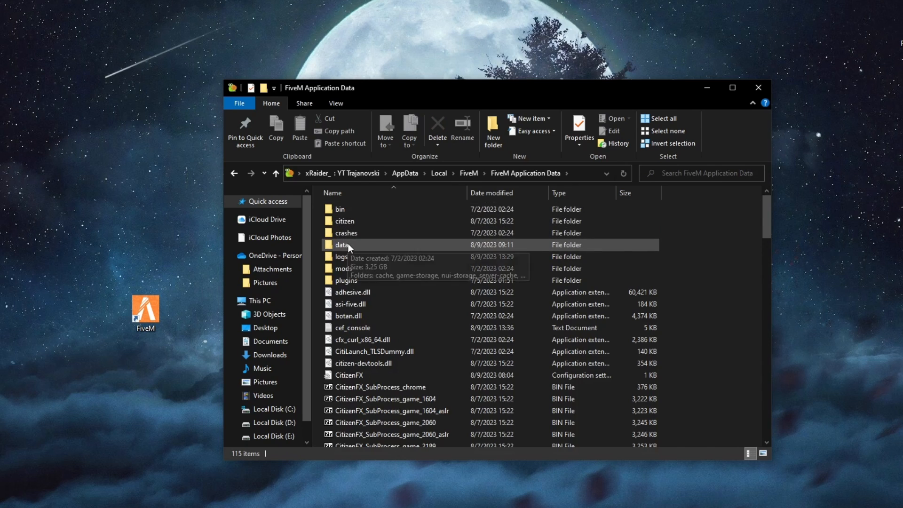
{"action": "double_click", "coordinate": [343, 244]}
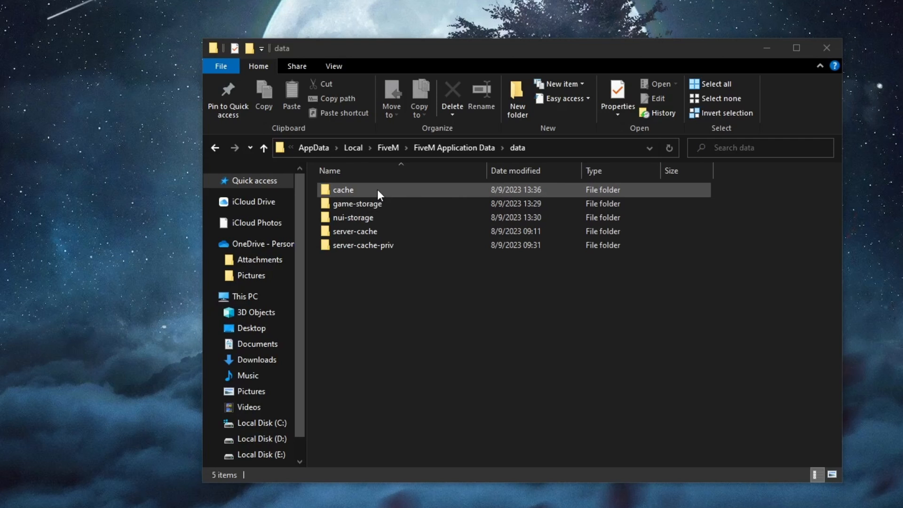
{"action": "double_click", "coordinate": [343, 189]}
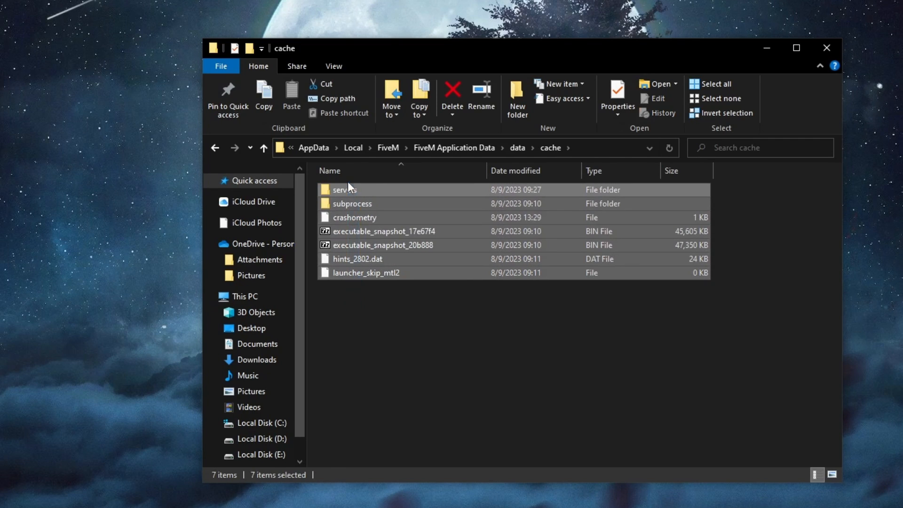
{"action": "right_click", "coordinate": [382, 231]}
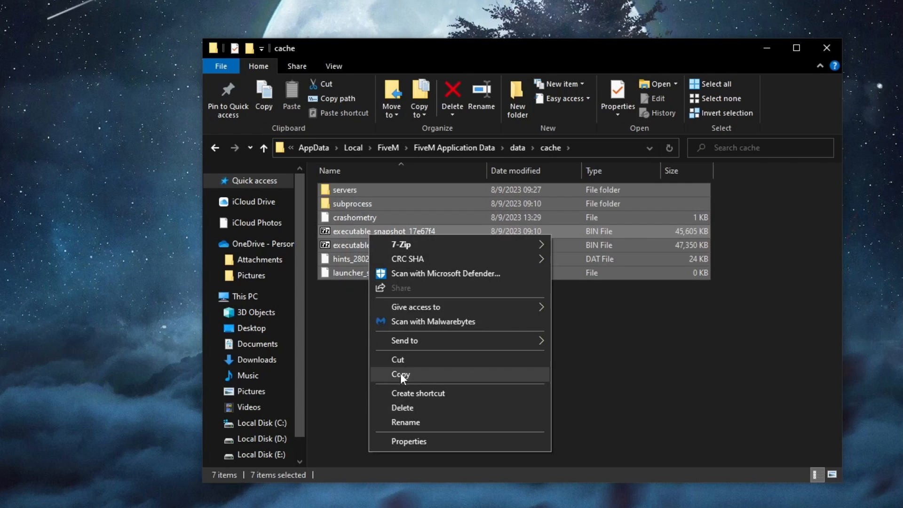
{"action": "left_click", "coordinate": [517, 147]}
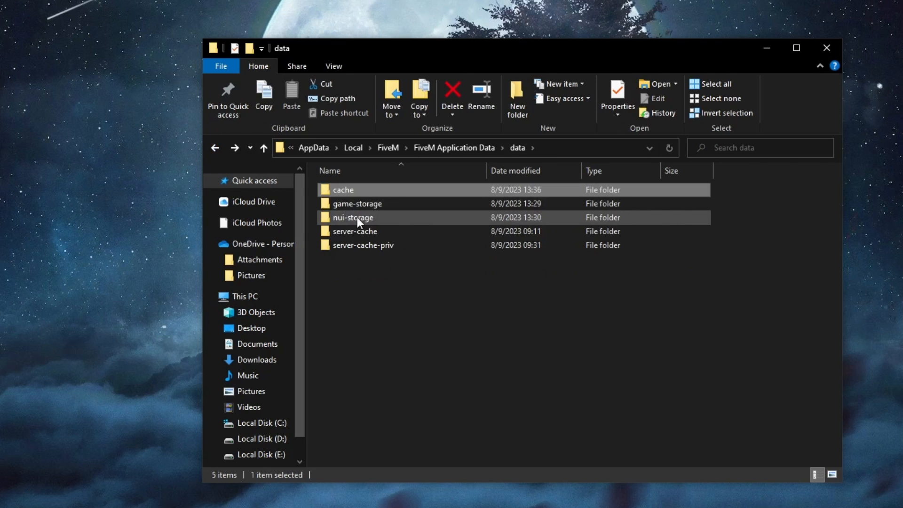
Step: Delete all contents of server-cache, then all contents of server-cache-priv
{"action": "double_click", "coordinate": [355, 231]}
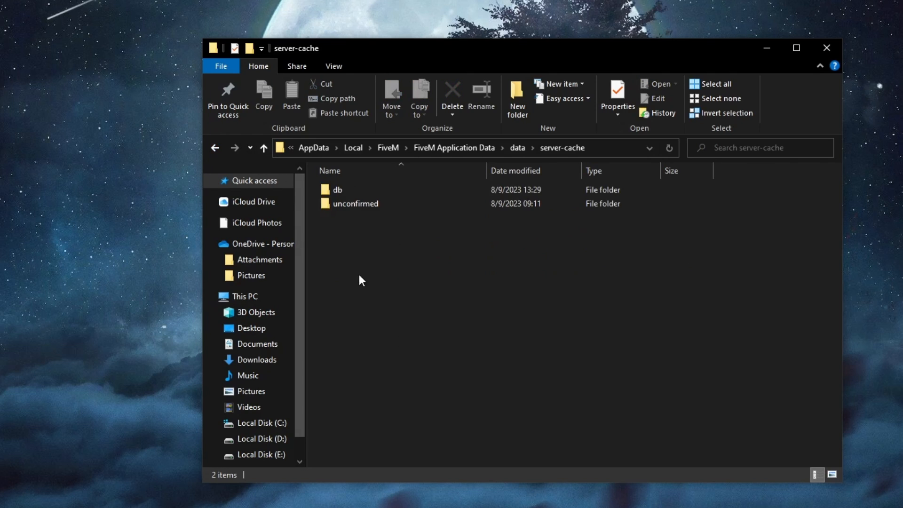
{"action": "right_click", "coordinate": [355, 204]}
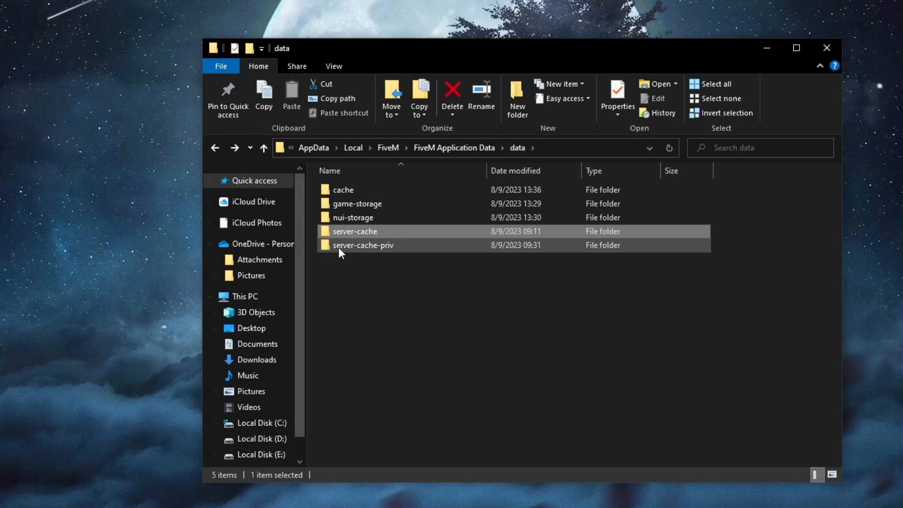
{"action": "double_click", "coordinate": [362, 245]}
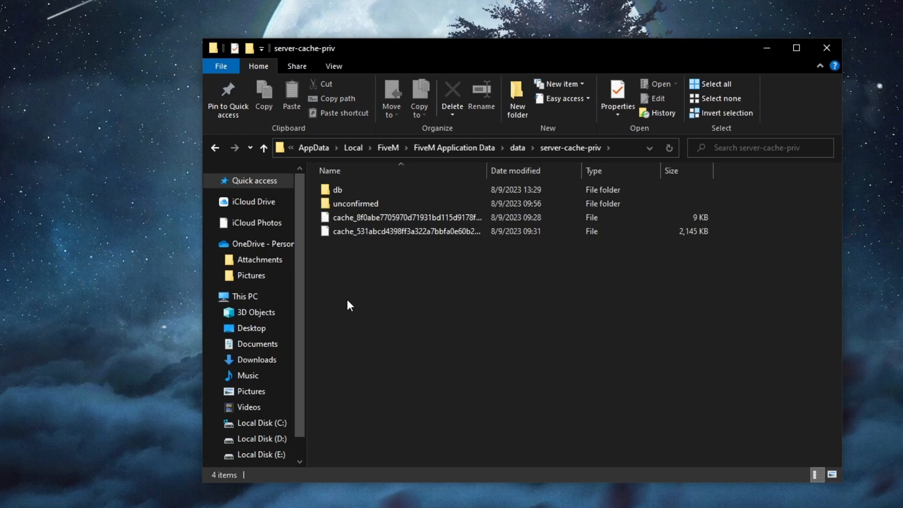
{"action": "key", "text": "ctrl+a"}
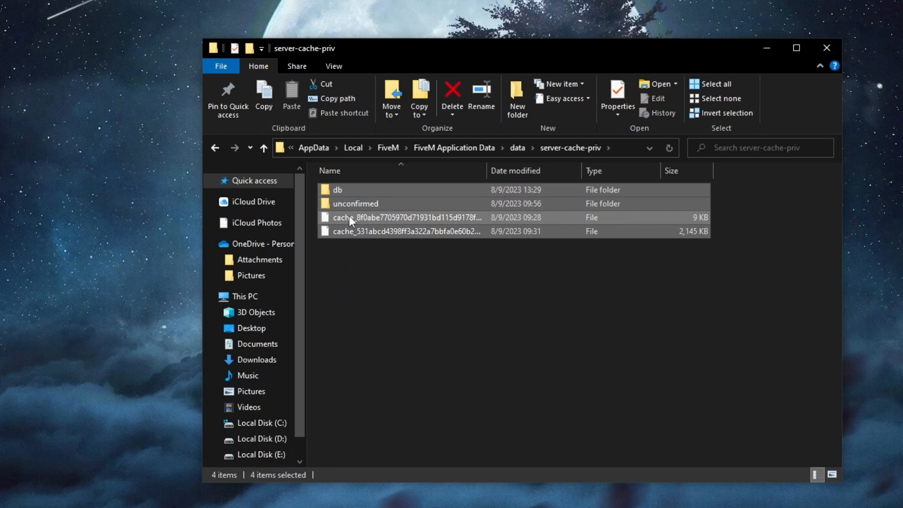
{"action": "left_click", "coordinate": [517, 148]}
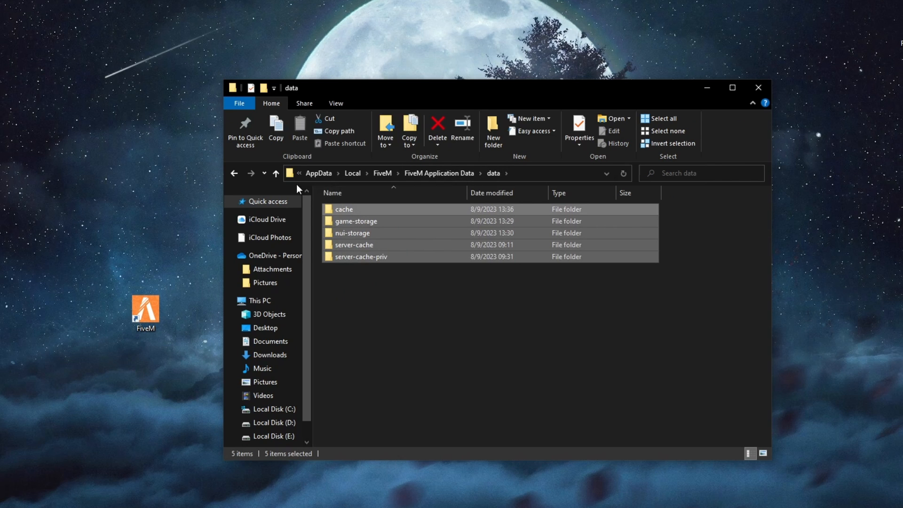
Step: Delete all 14 CitizenFX log files in the FiveM Application Data logs folder
{"action": "left_click", "coordinate": [275, 173]}
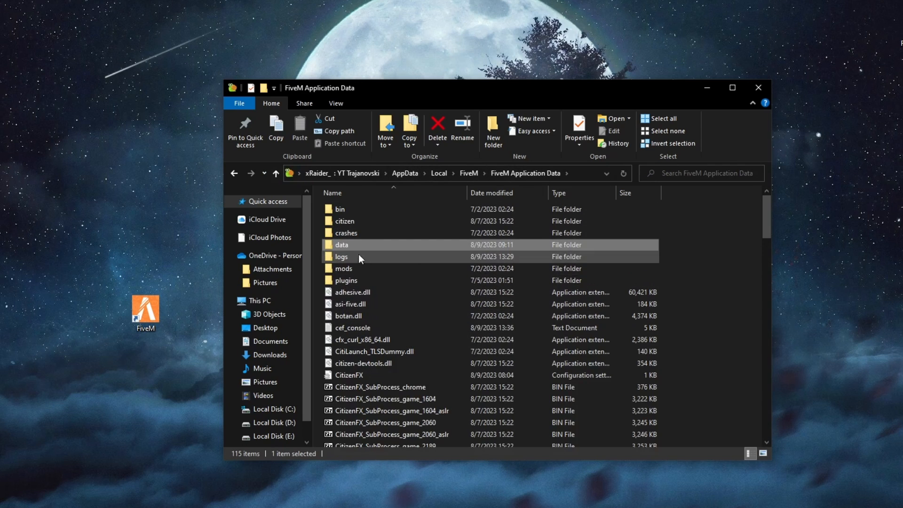
{"action": "left_click", "coordinate": [342, 256]}
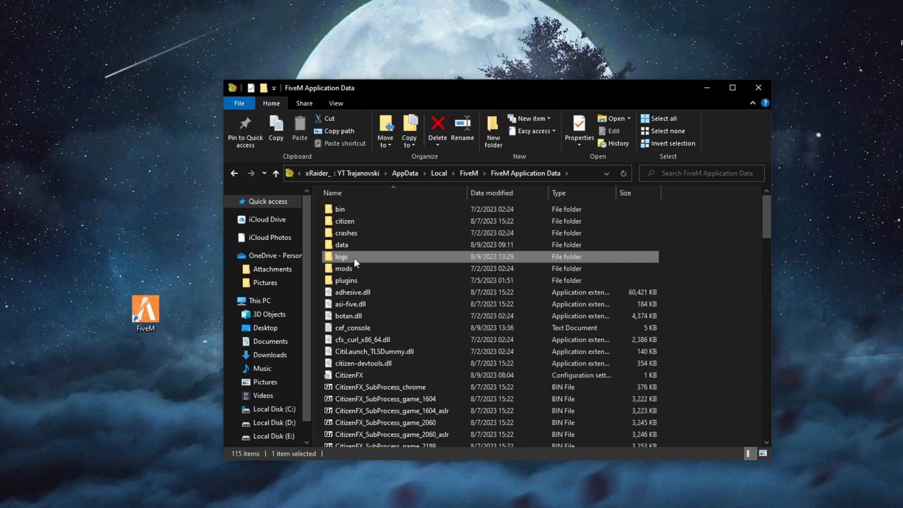
{"action": "double_click", "coordinate": [341, 256]}
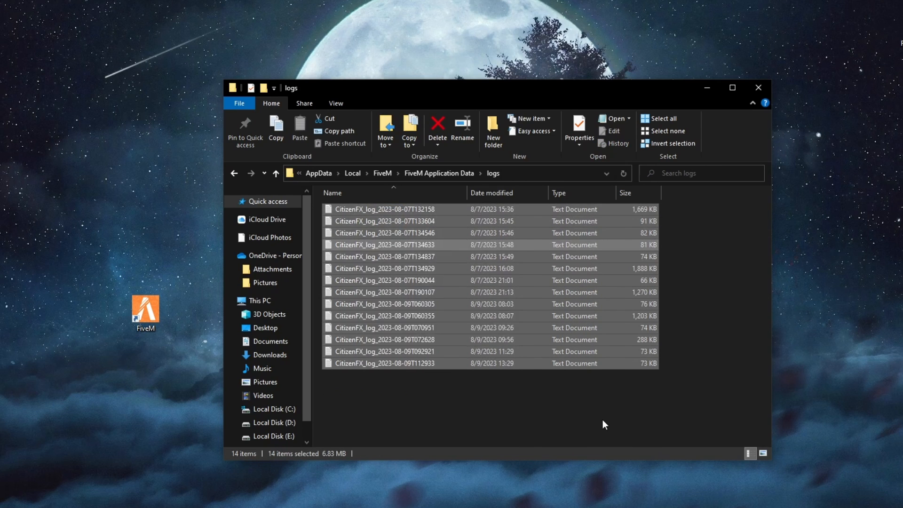
{"action": "left_click", "coordinate": [439, 173]}
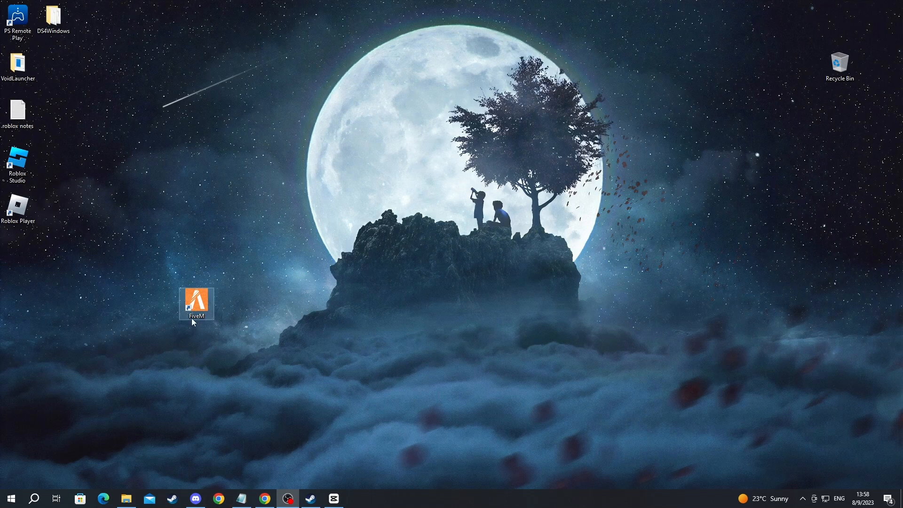
Step: Drag the FiveM shortcut near the rock and open its Run as administrator menu
{"action": "left_click_drag", "start_coordinate": [197, 303], "coordinate": [303, 256]}
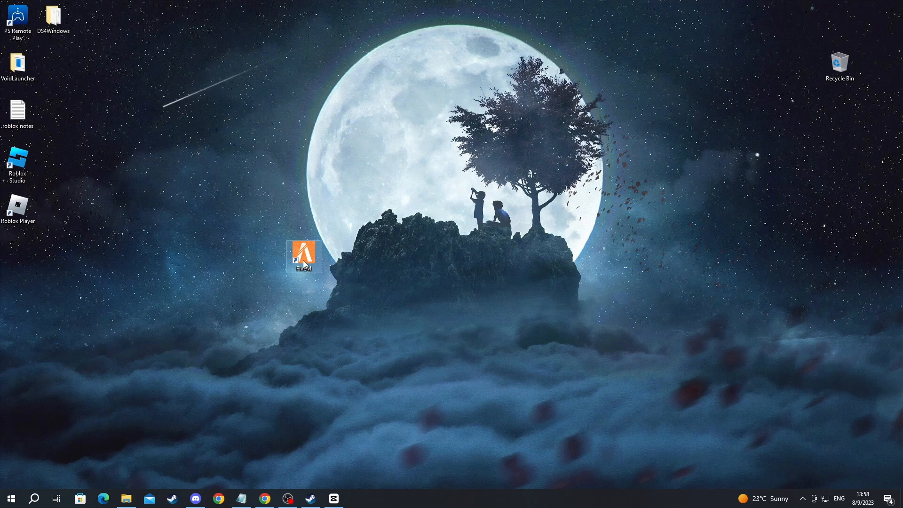
{"action": "right_click", "coordinate": [303, 257]}
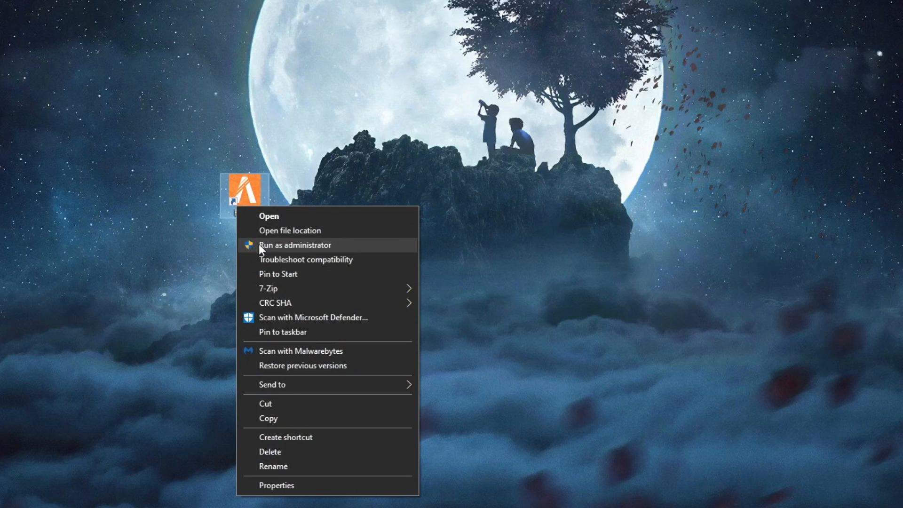
{"action": "mouse_move", "coordinate": [290, 247]}
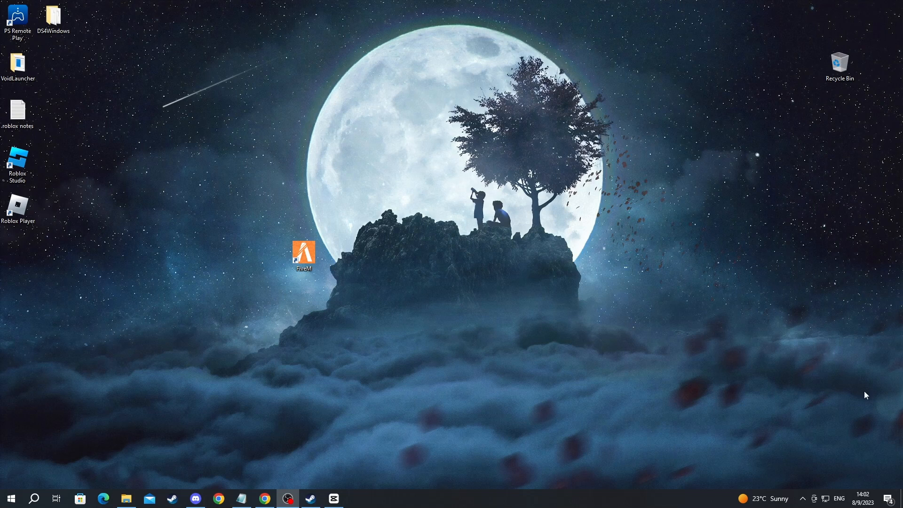
{"action": "mouse_move", "coordinate": [79, 432]}
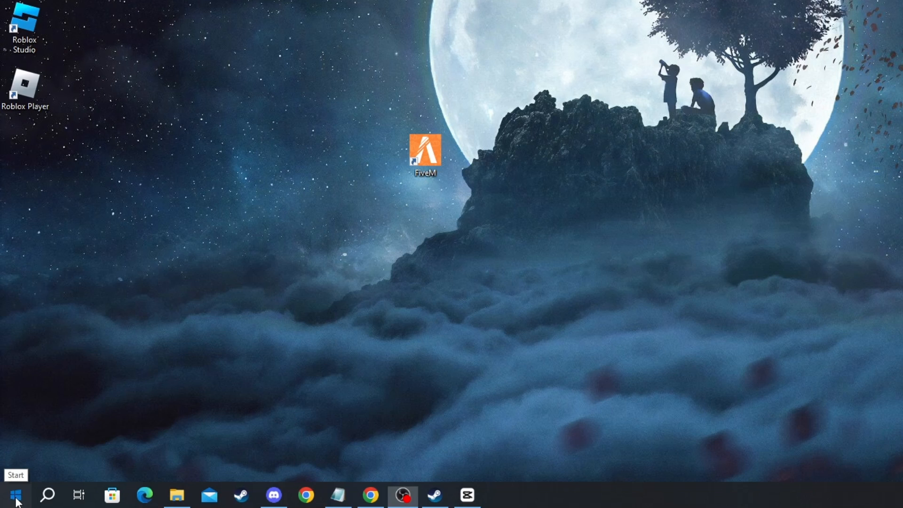
Step: Open the Start menu's power options showing Sleep, Shut down and Restart
{"action": "left_click", "coordinate": [10, 495]}
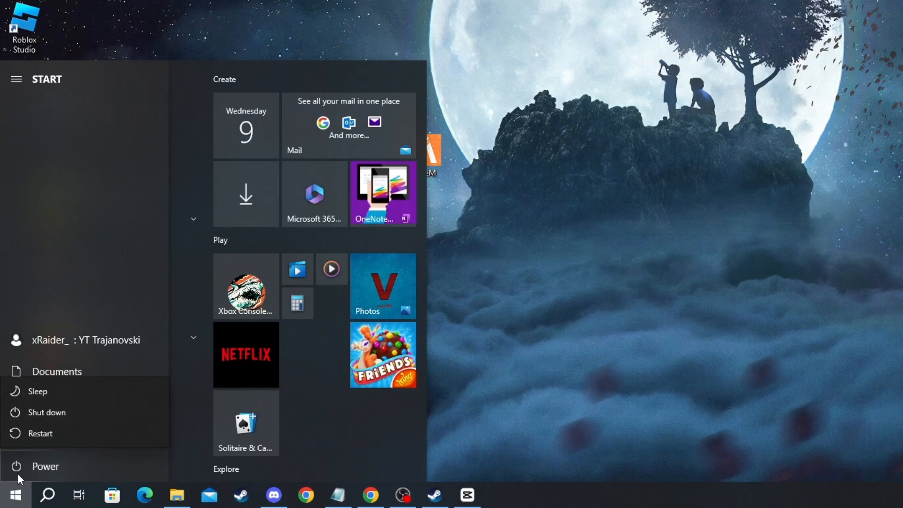